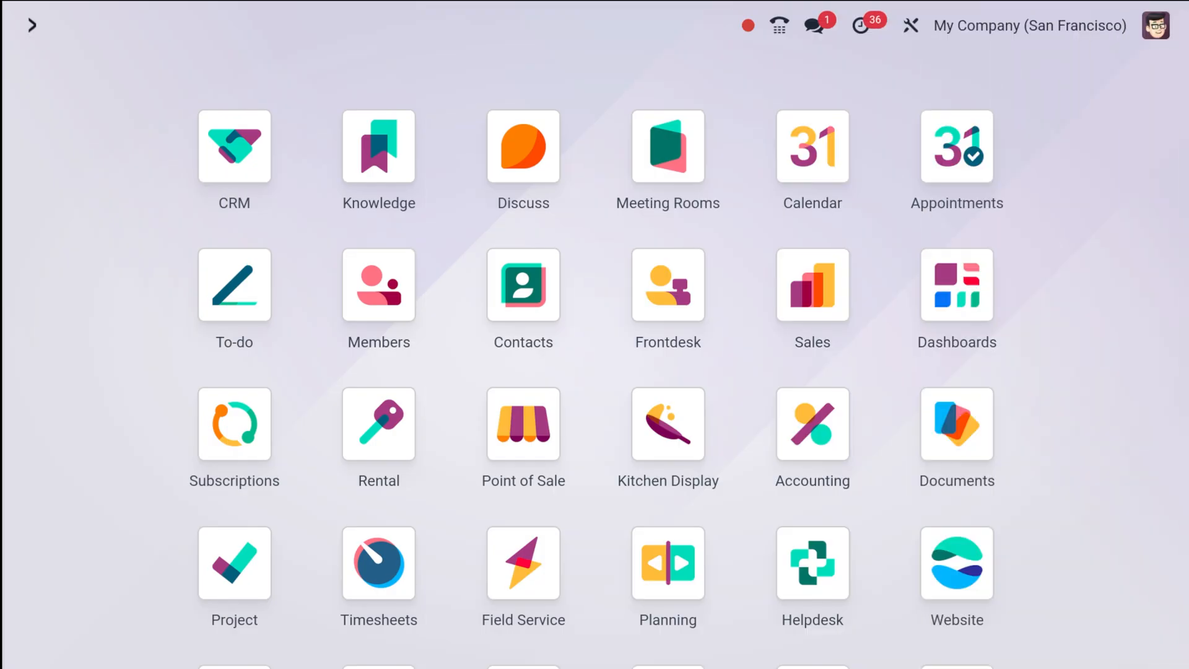
- Launch the Maintenance app from the home screen search, landing on the Maintenance Teams overview
type("ma")
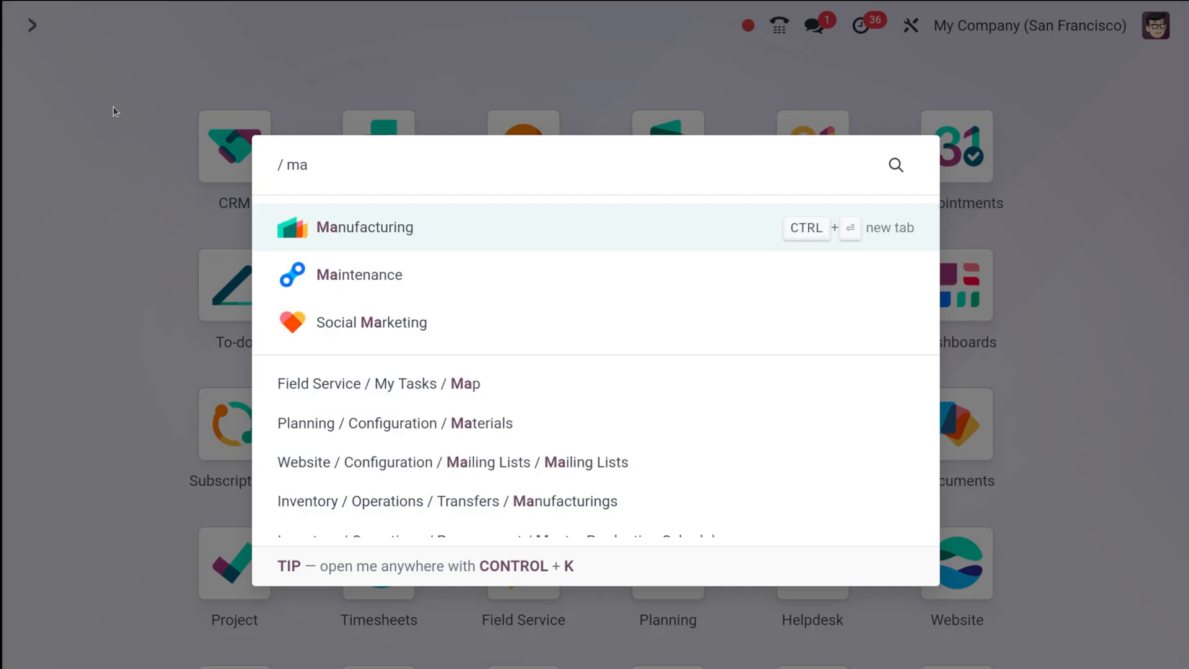
left_click(360, 275)
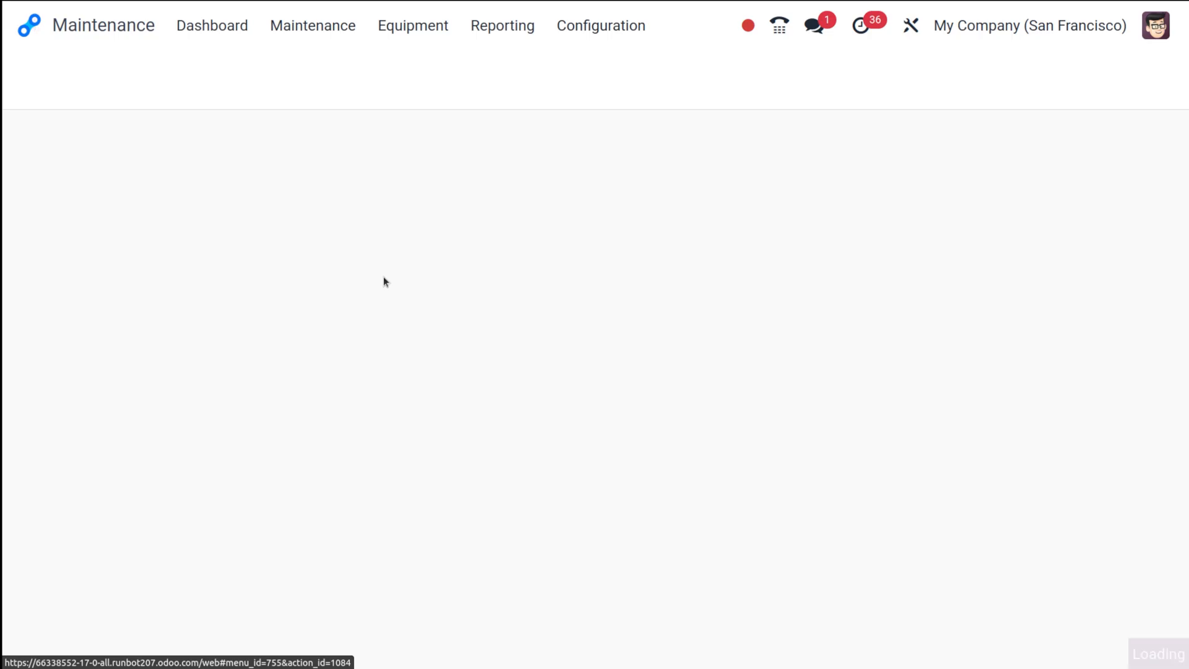
left_click(312, 25)
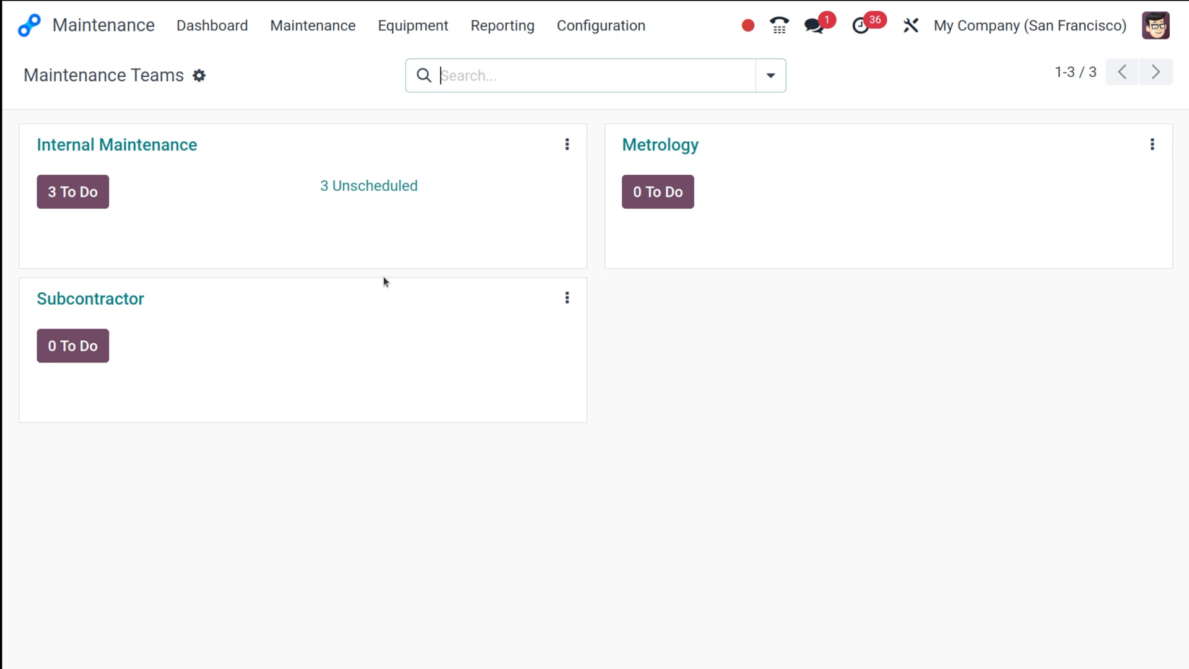
mouse_move(146, 177)
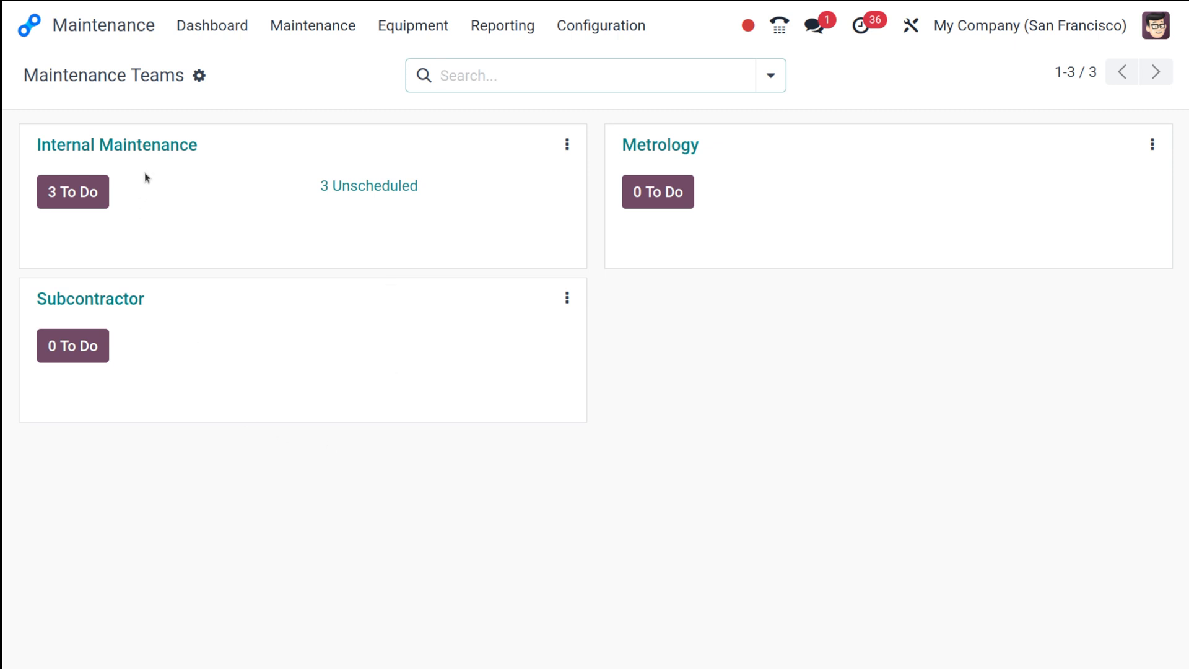
mouse_move(244, 349)
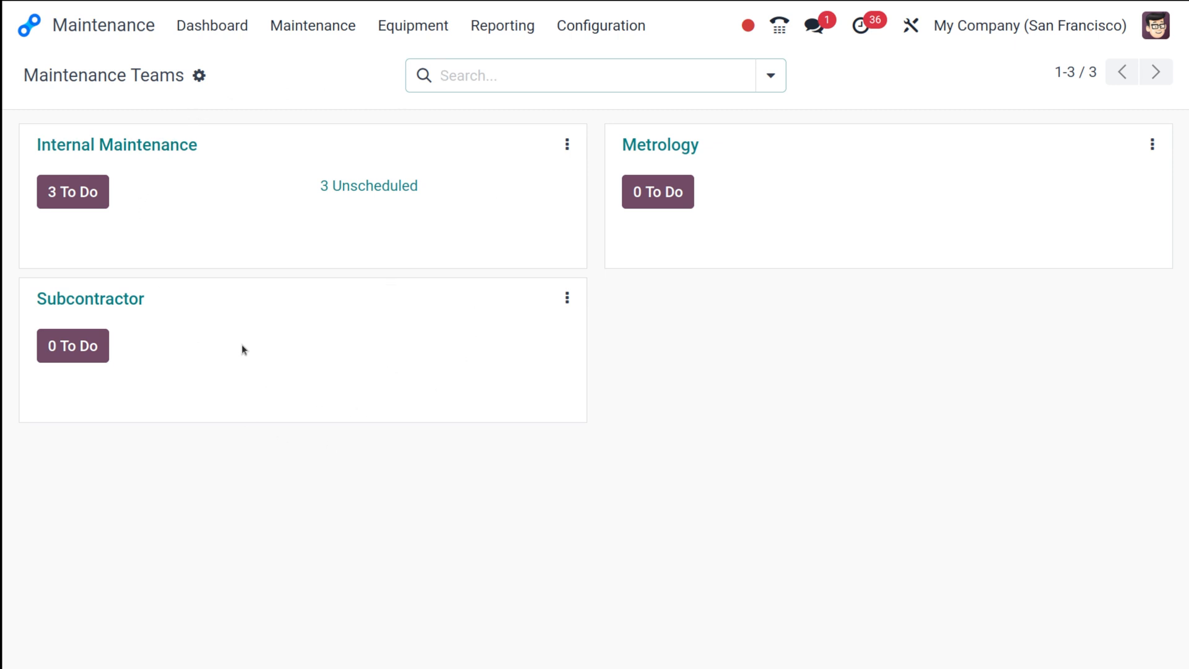
- Show the Maintenance Requests board with active requests grouped by stage
left_click(312, 25)
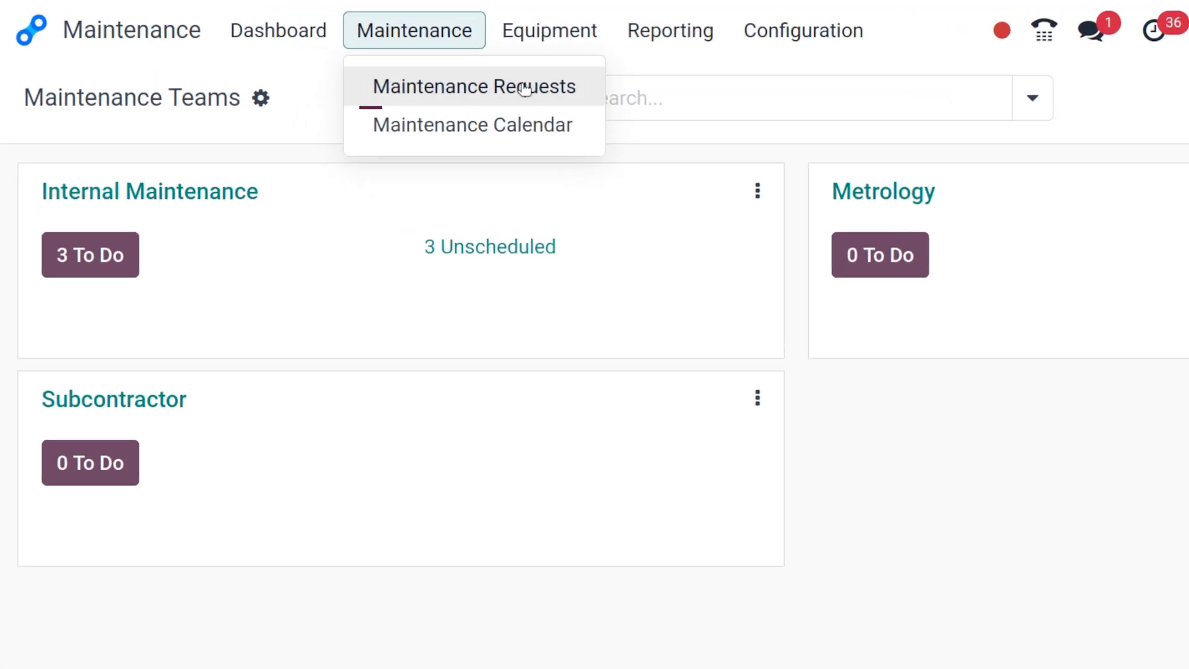
mouse_move(472, 86)
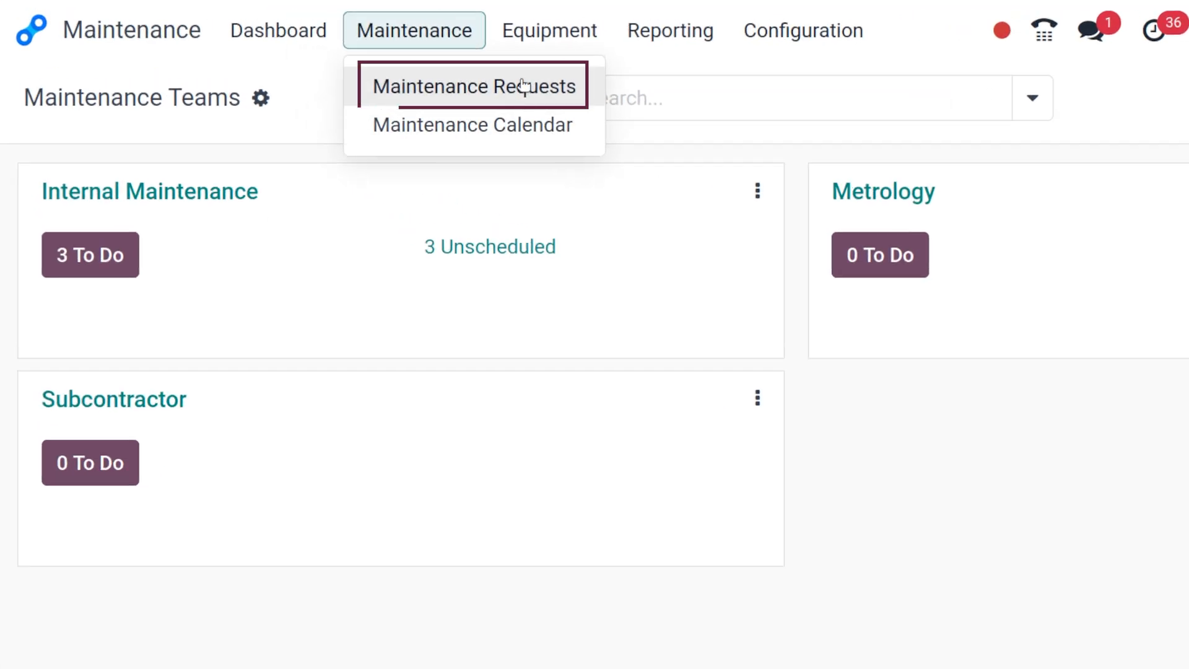
left_click(474, 86)
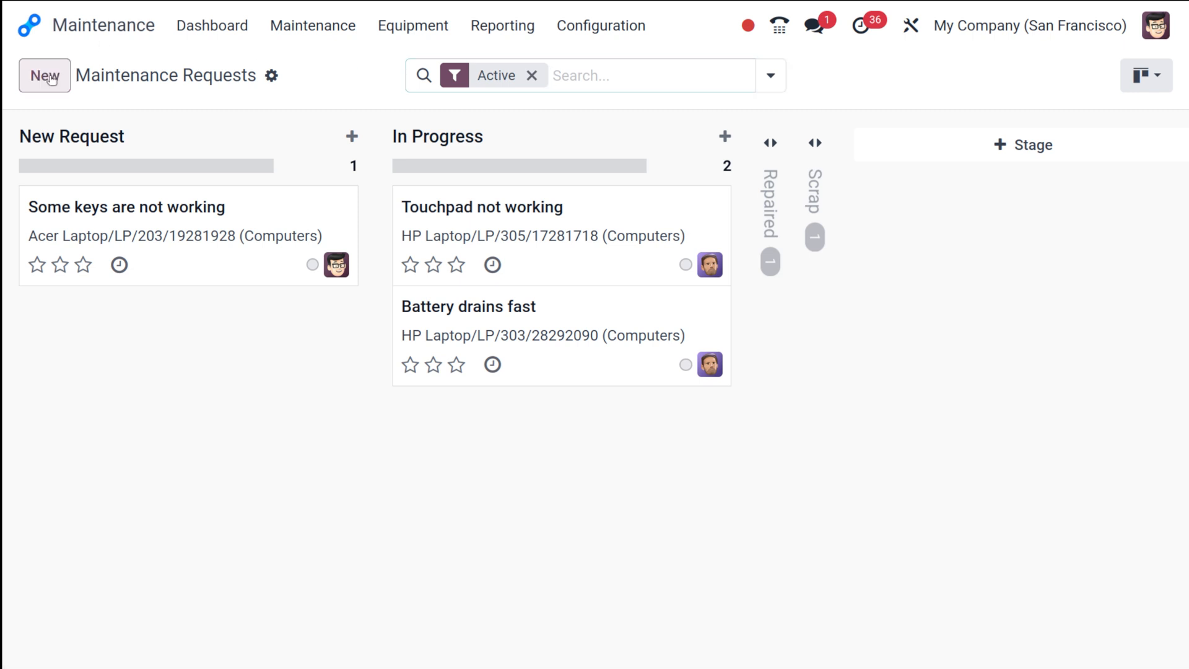
- Create a new maintenance request and title it 'Printer Jammed'
left_click(45, 76)
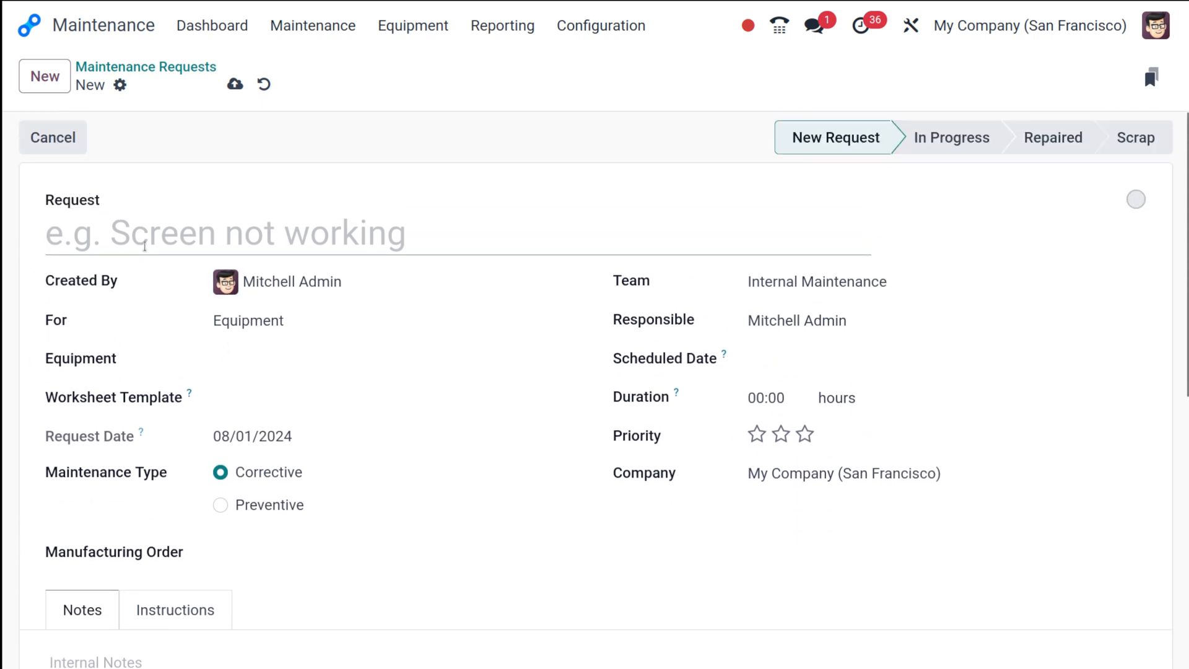
type("Printer J")
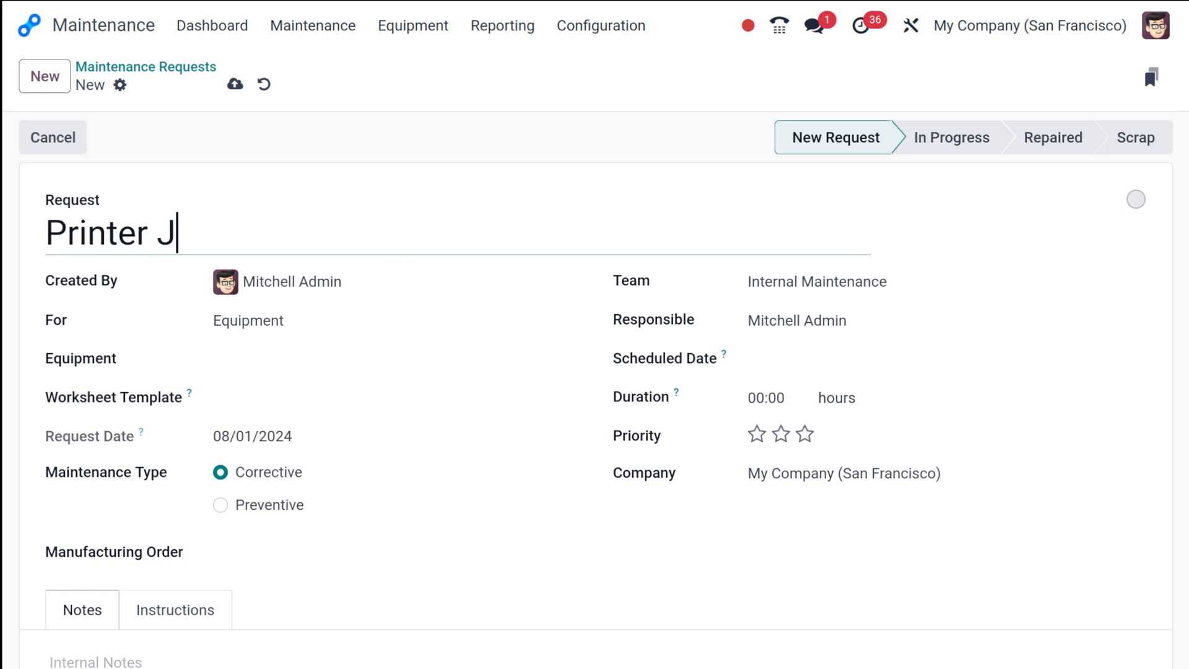
type("amme")
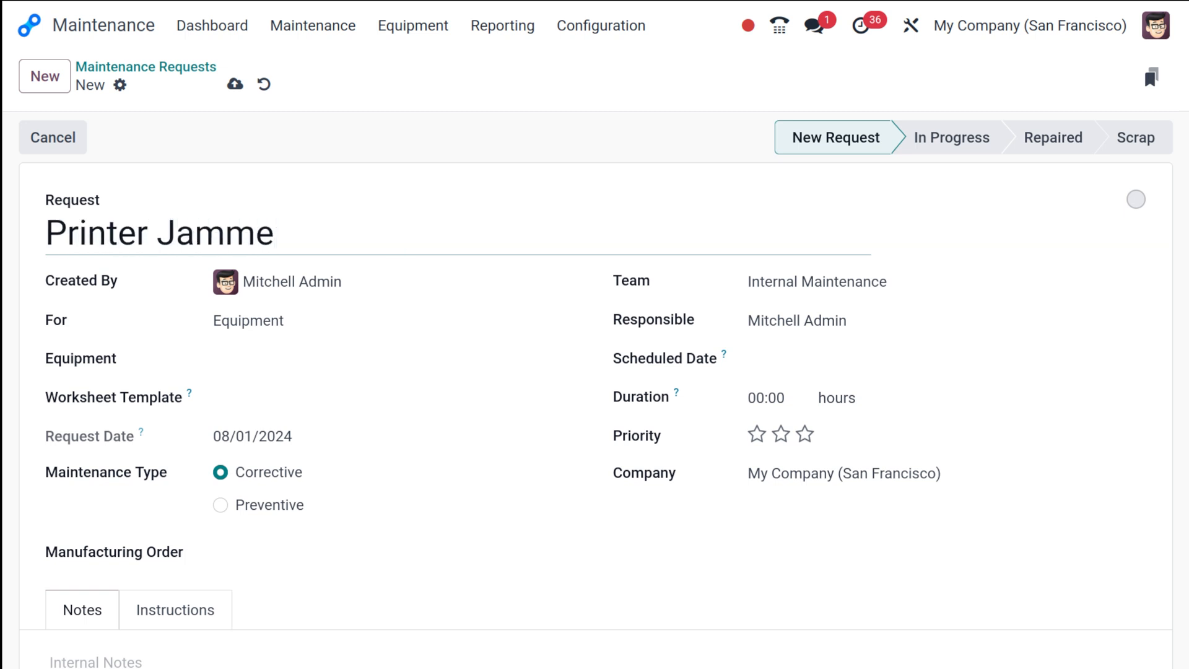
type("d")
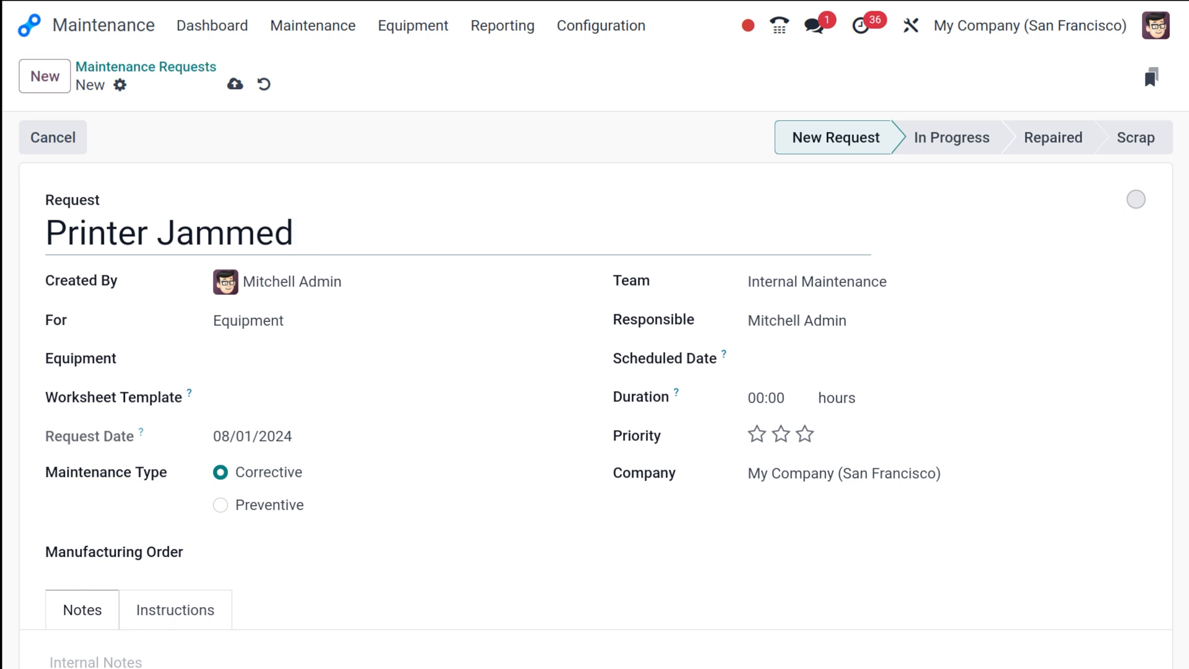
left_click(295, 233)
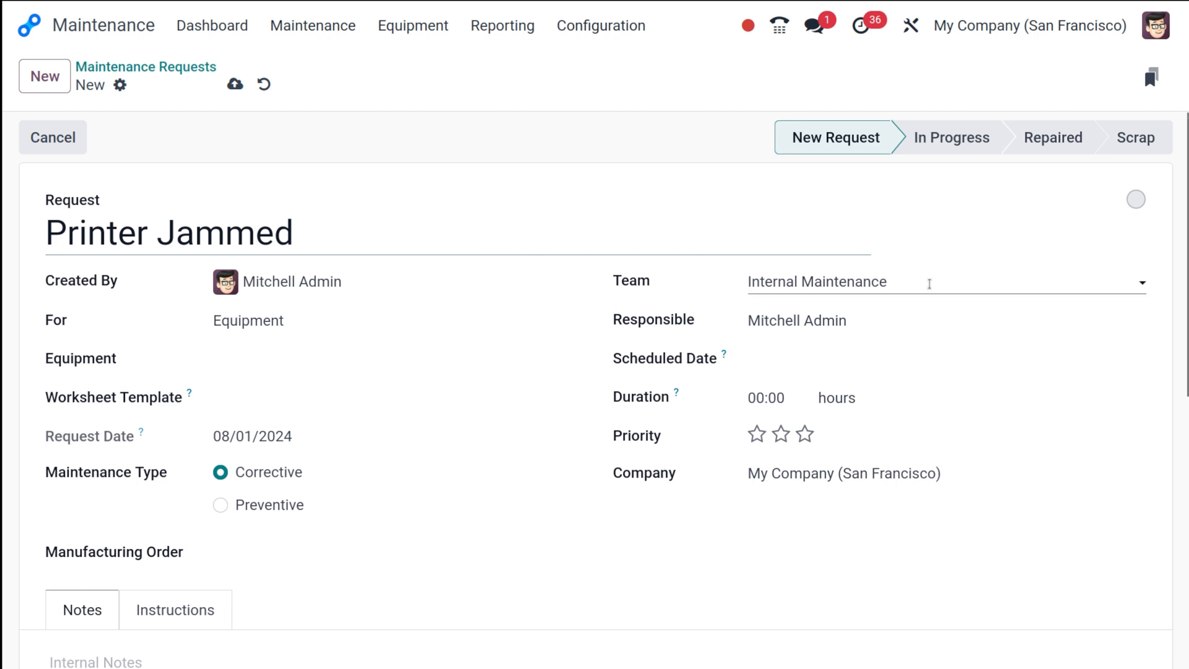
left_click(948, 281)
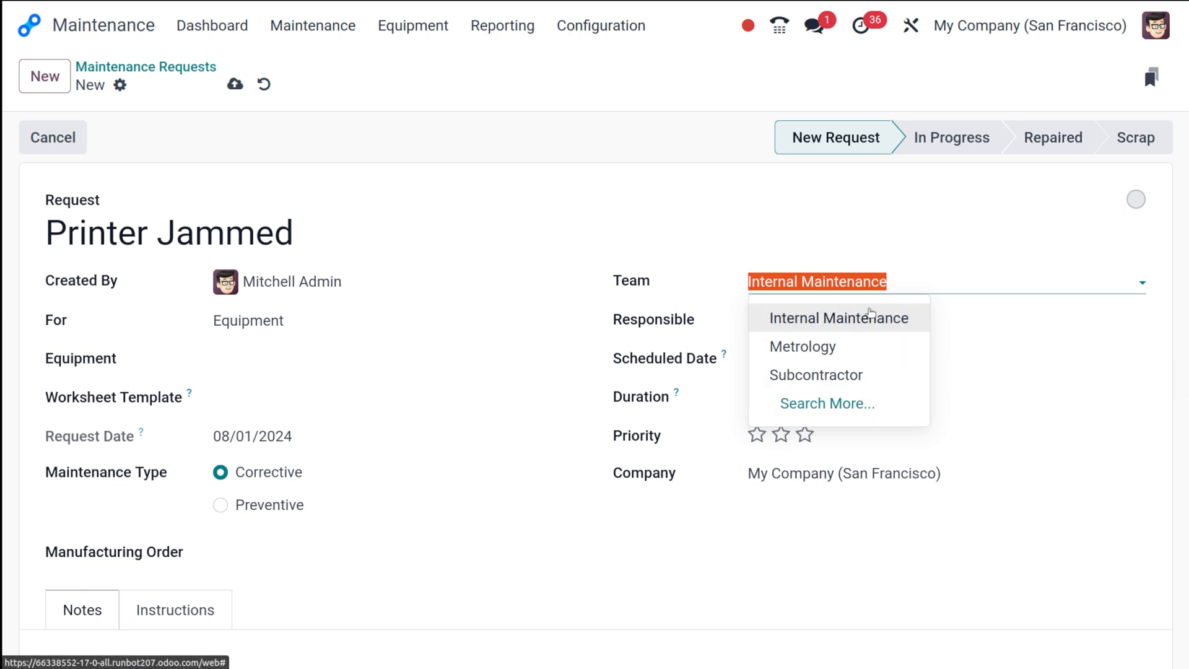
left_click(839, 318)
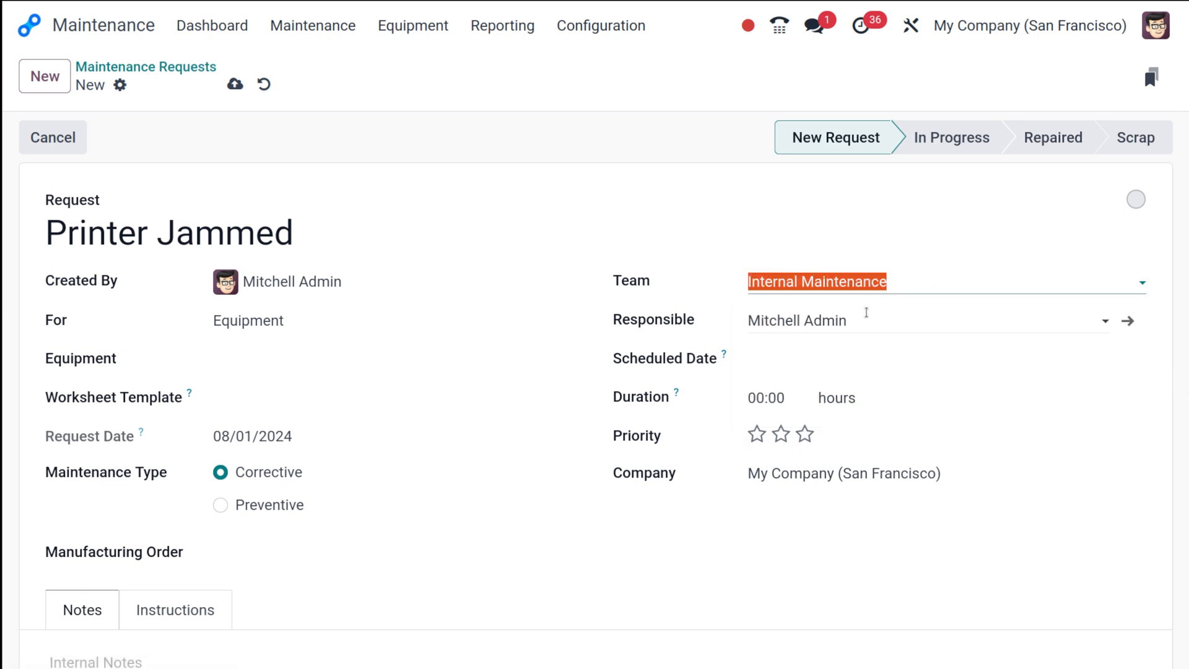
left_click(630, 293)
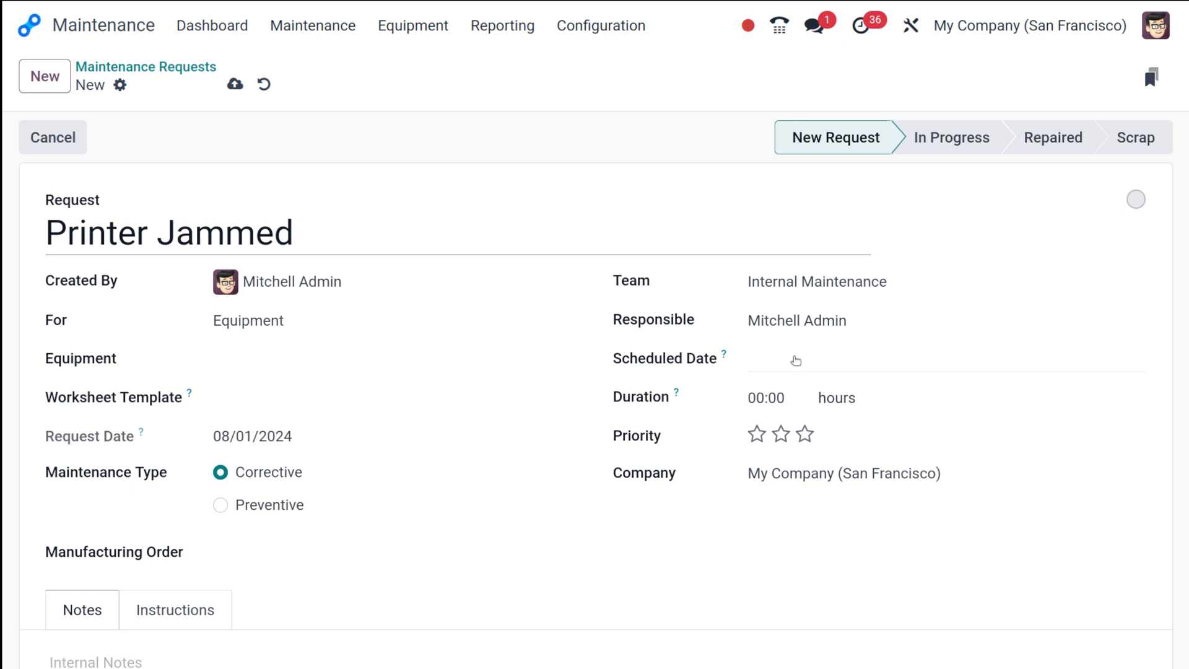
- Set the scheduled date to 14 August 2024 at 18:00
left_click(292, 233)
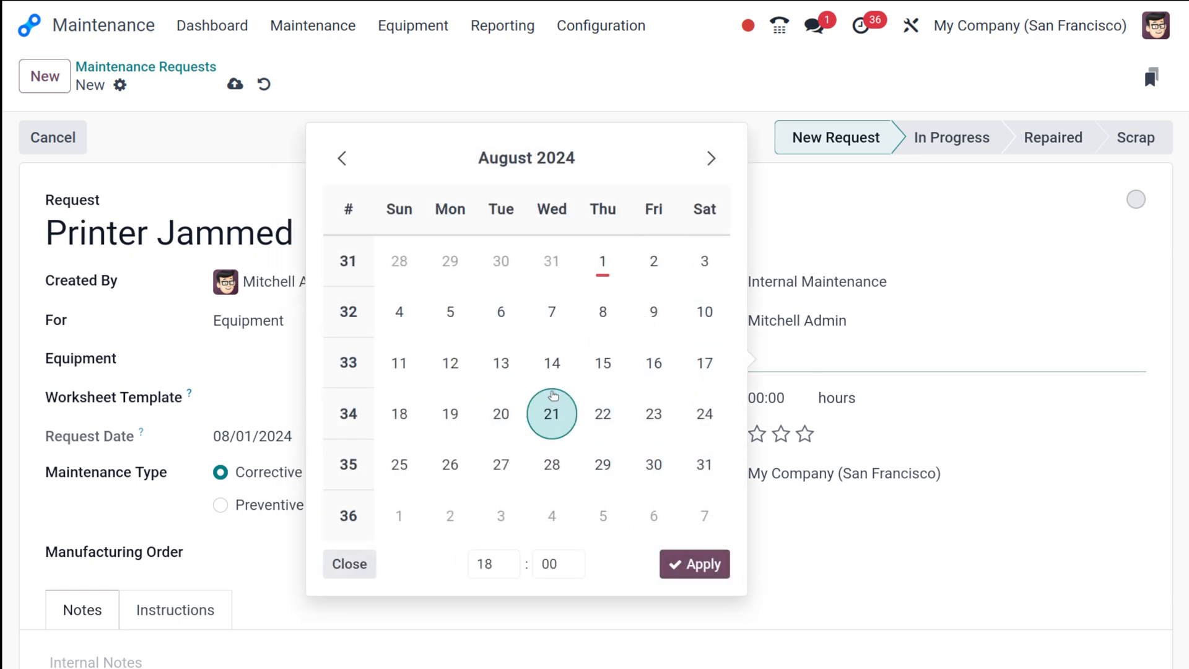
left_click(551, 363)
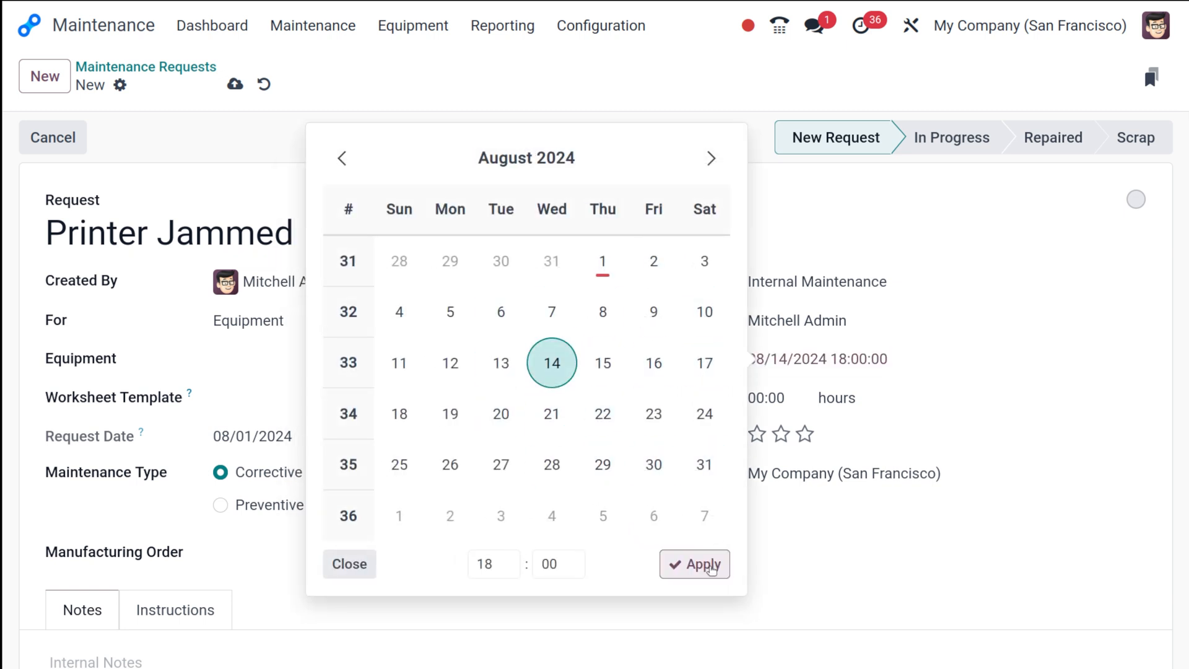
left_click(694, 564)
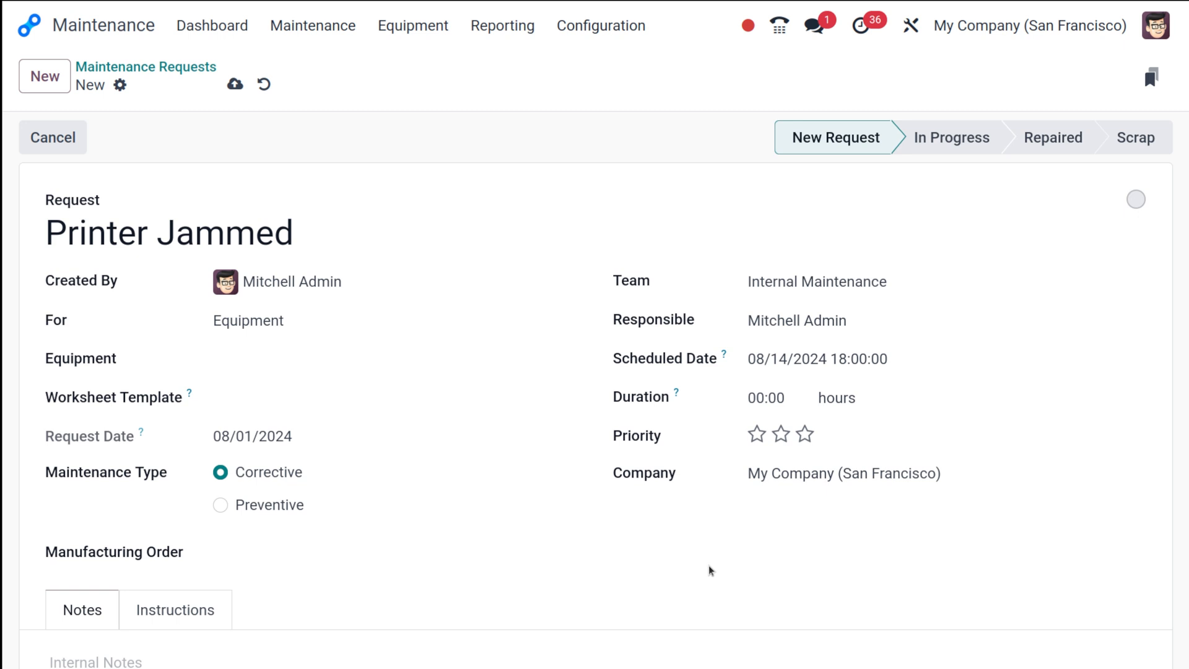
left_click(766, 398)
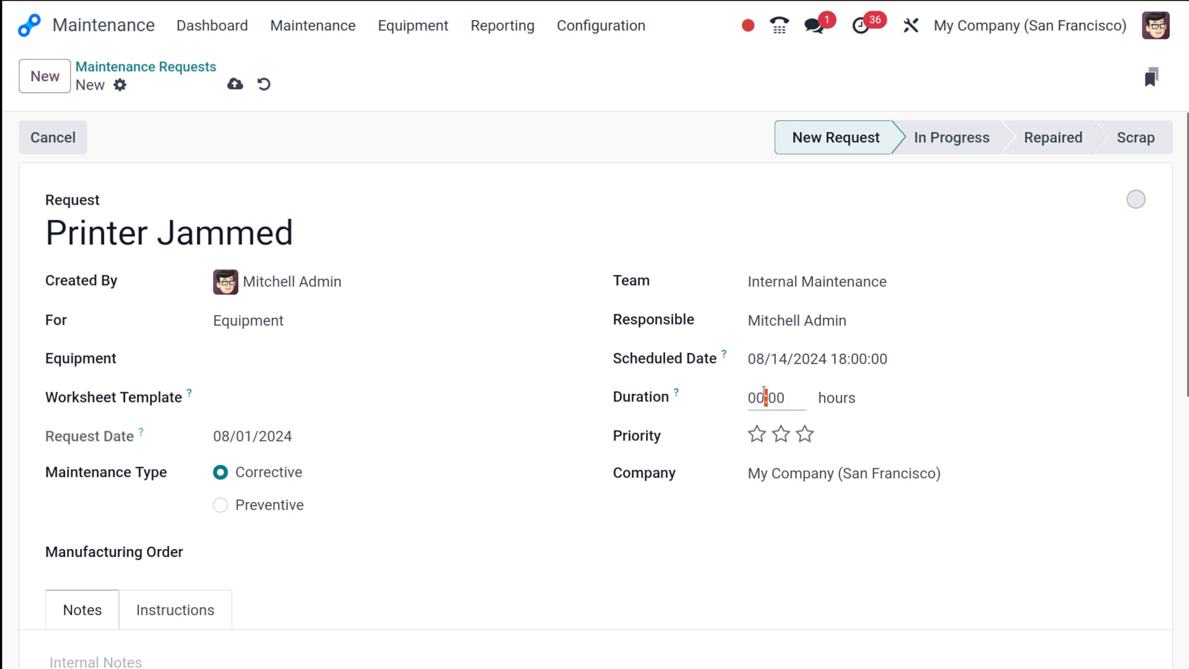
- Set the duration to 24:00 hours and the priority to three stars
triple_click(776, 397)
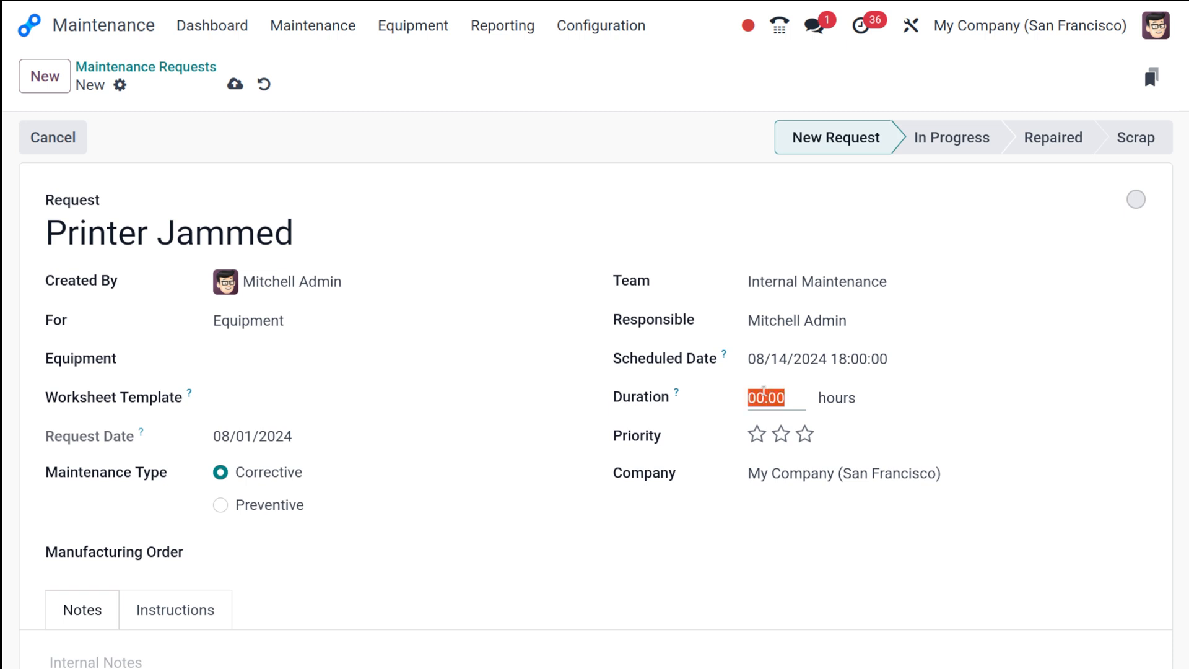
type("24:00")
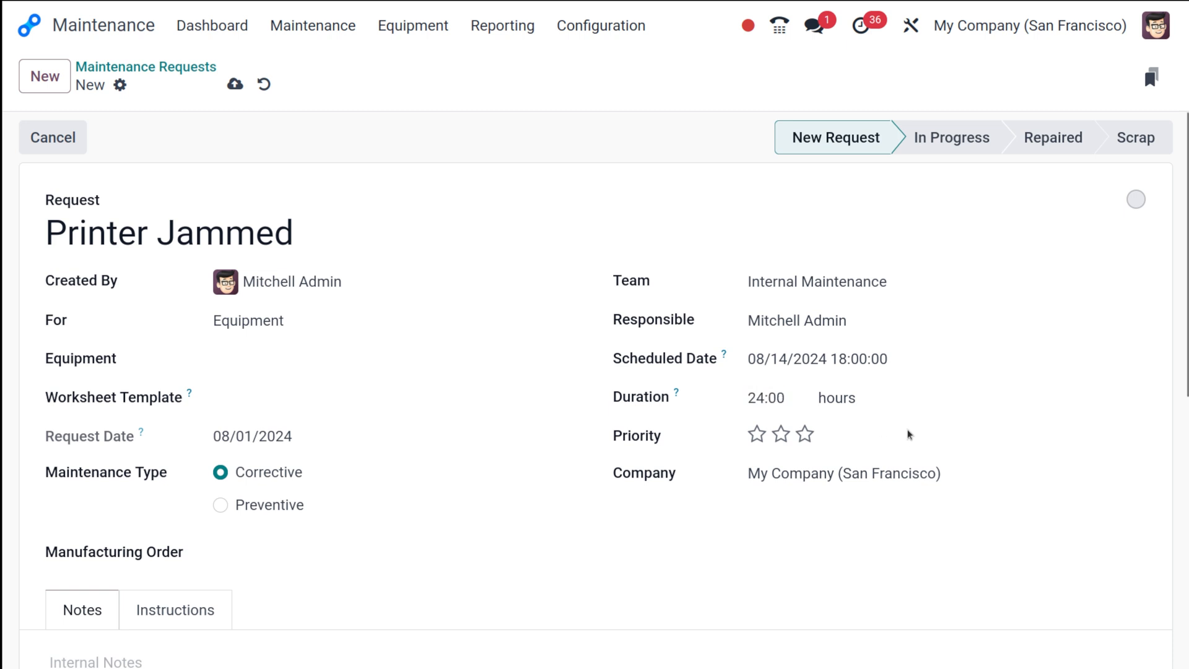
left_click(781, 434)
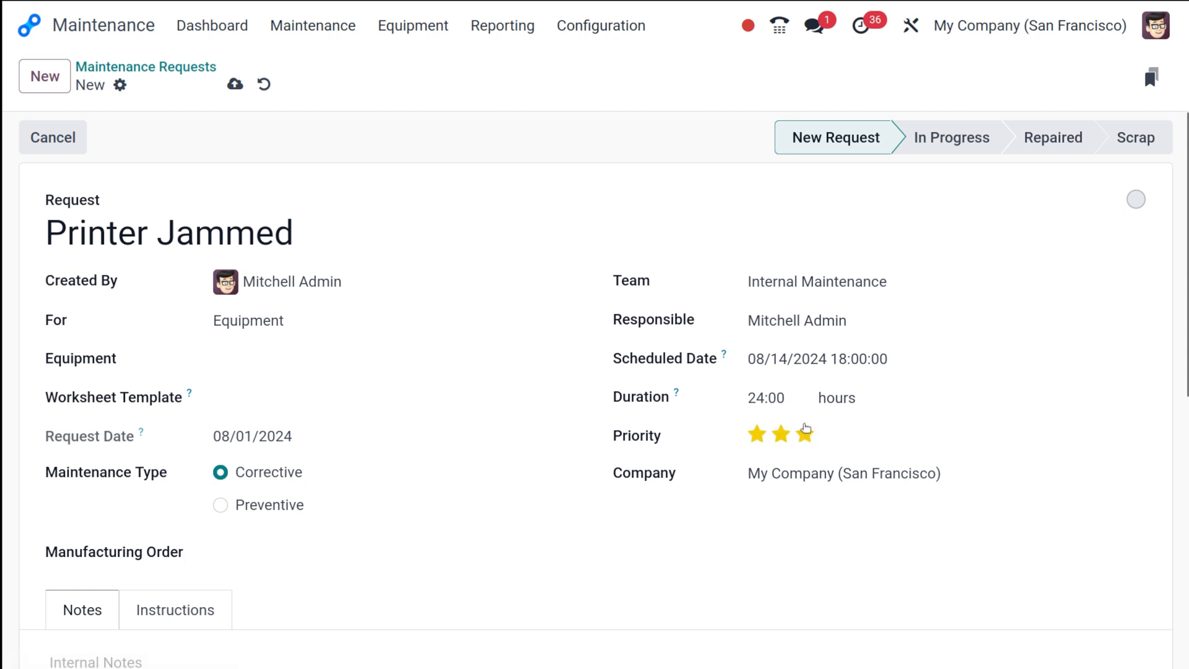
mouse_move(806, 433)
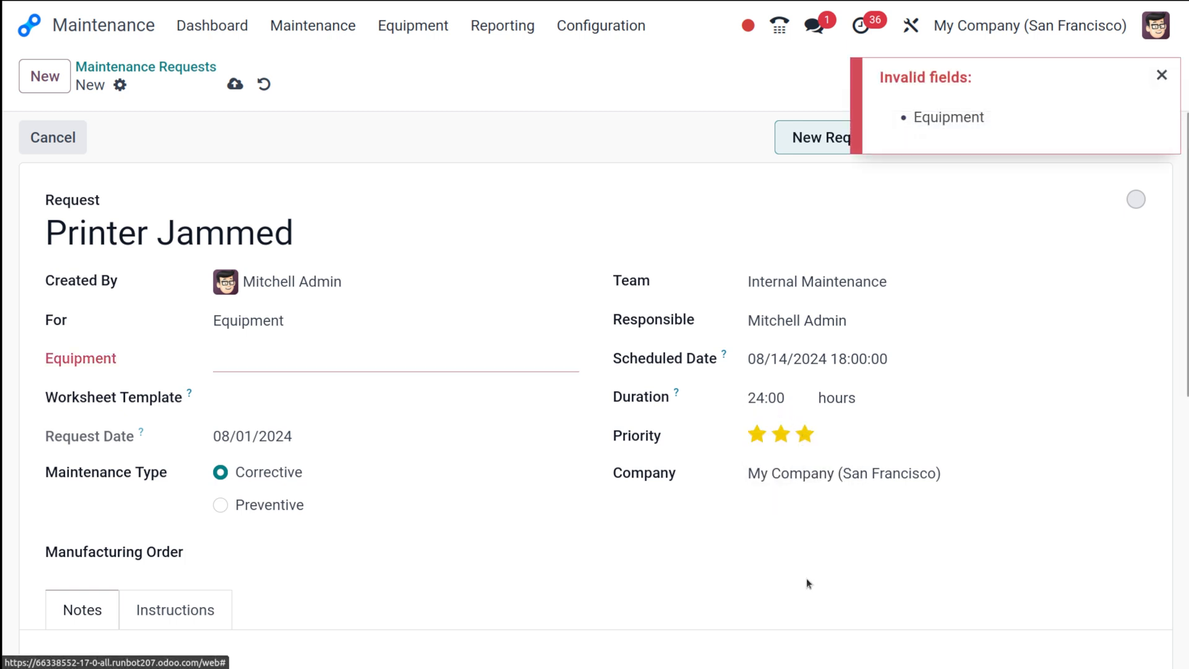
left_click(394, 364)
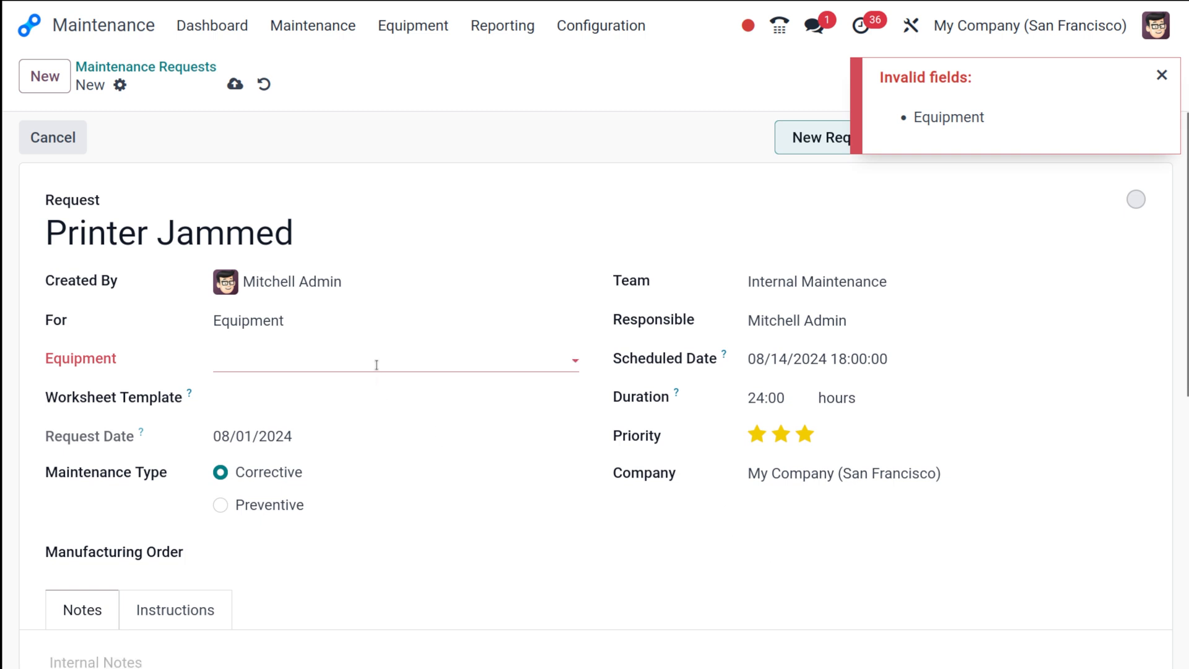
left_click(394, 360)
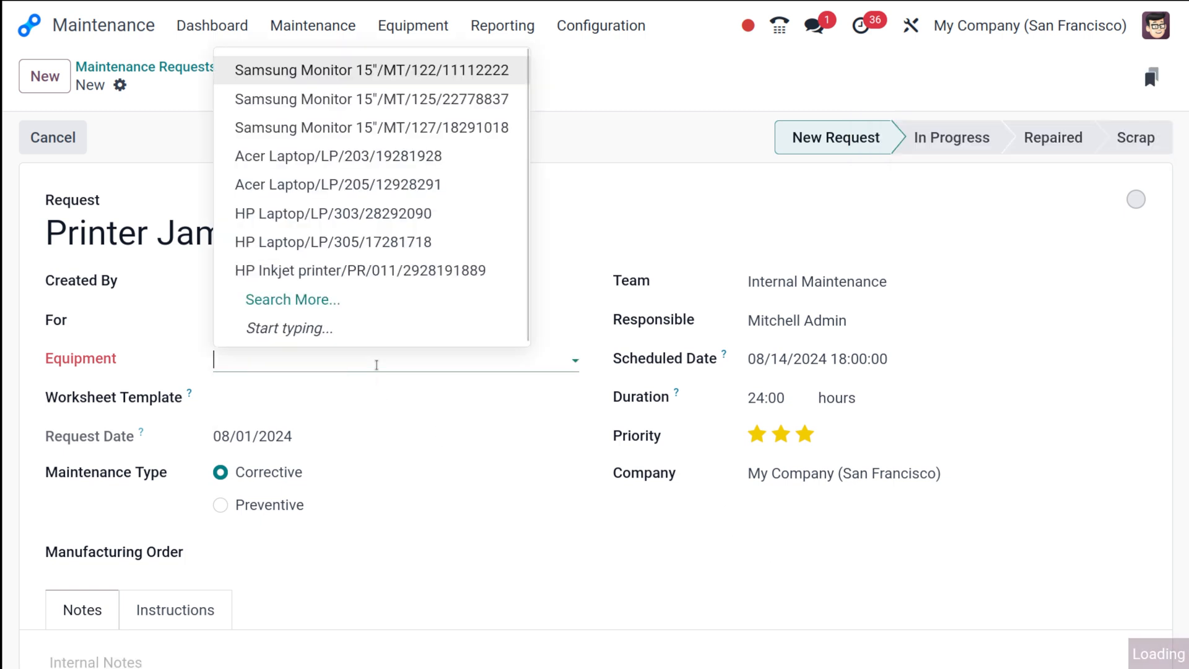
mouse_move(361, 270)
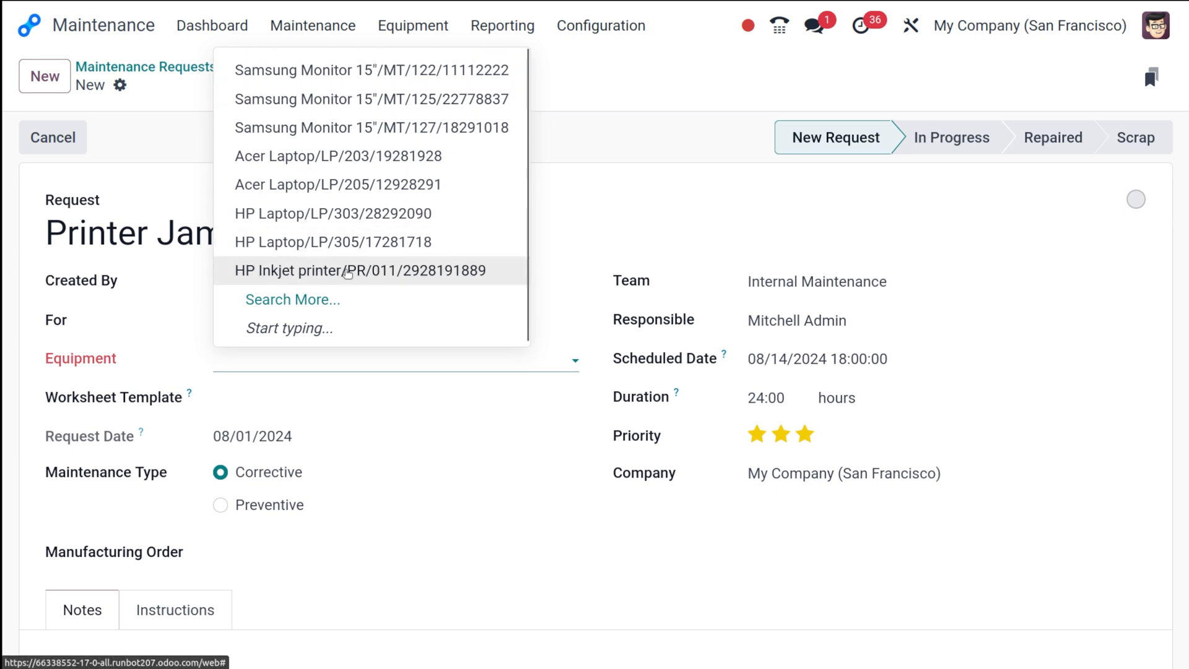
left_click(358, 271)
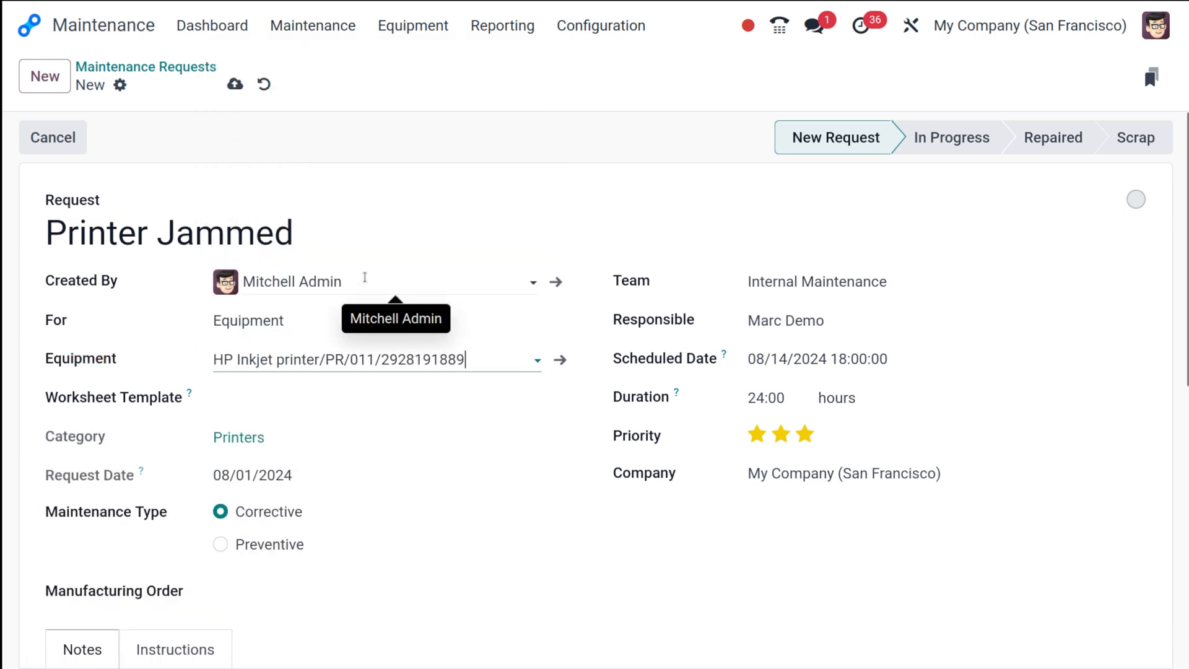
mouse_move(478, 418)
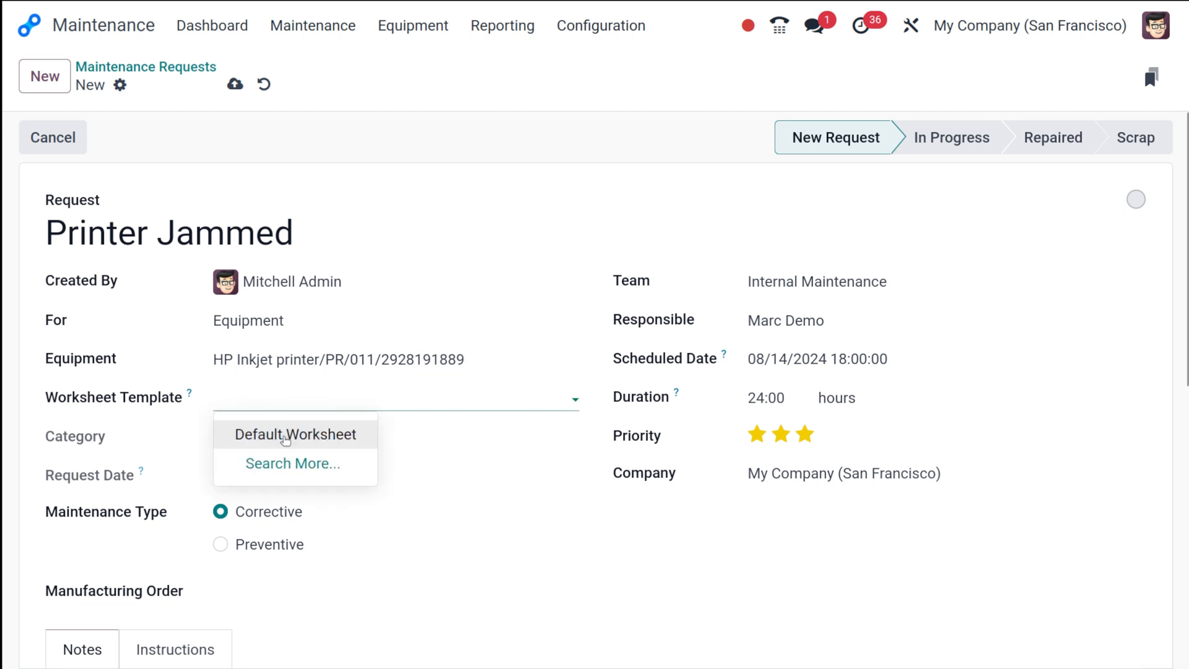
- Use Default Worksheet as the worksheet template while keeping the type Corrective
left_click(296, 434)
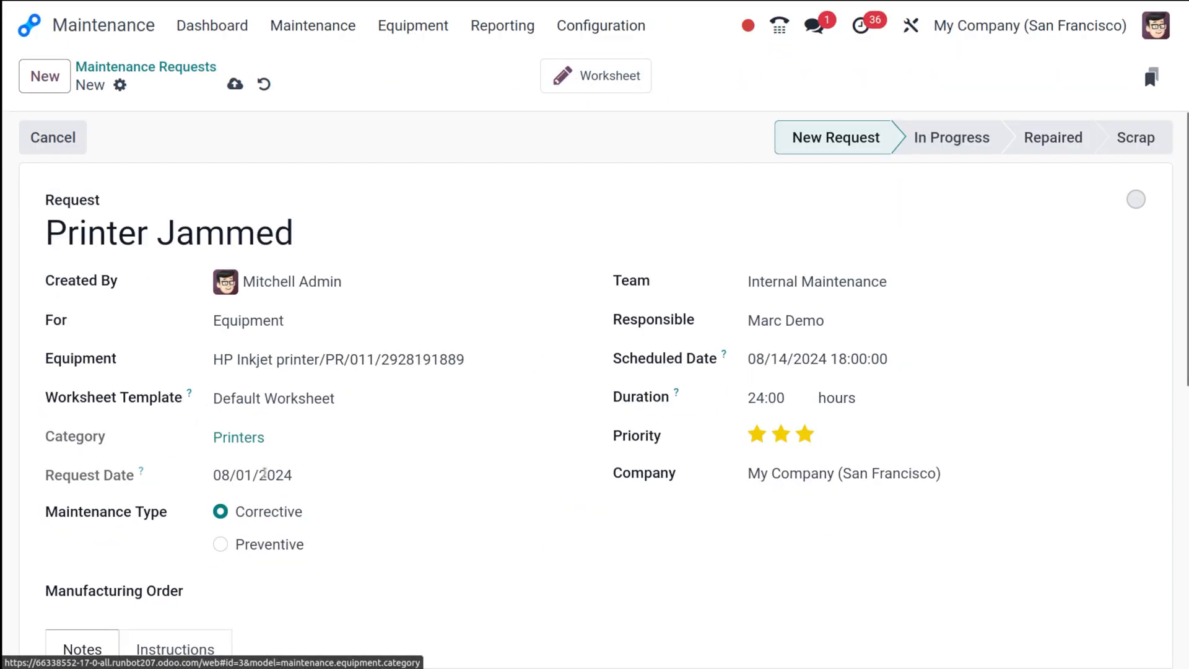
mouse_move(304, 452)
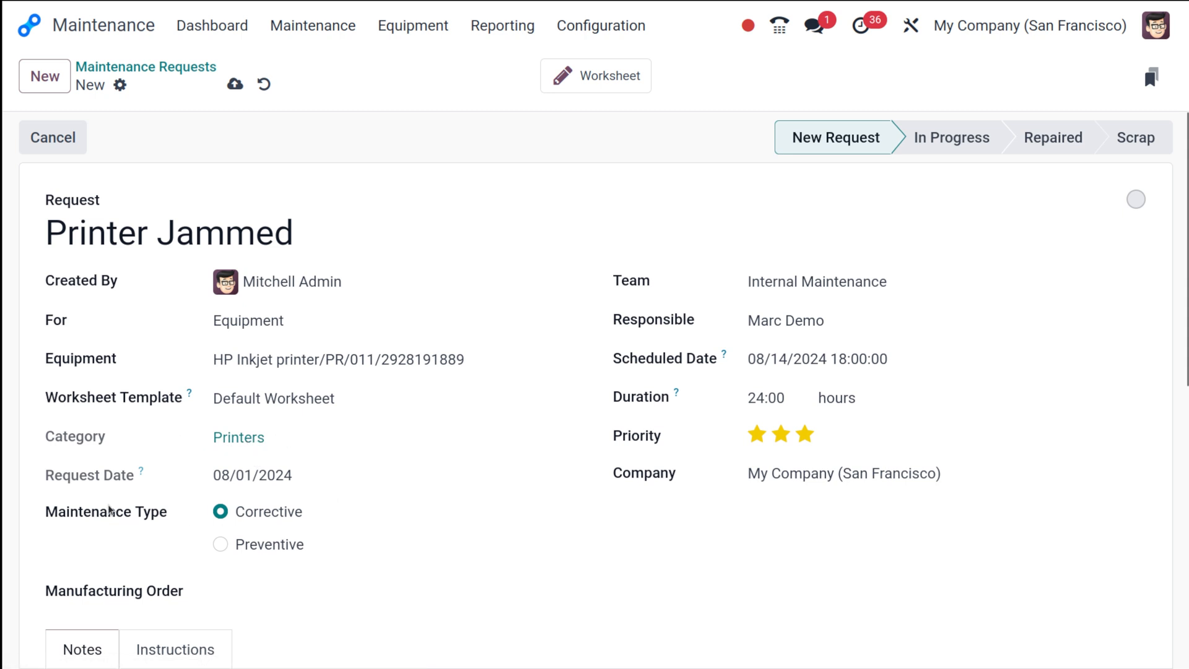
mouse_move(309, 515)
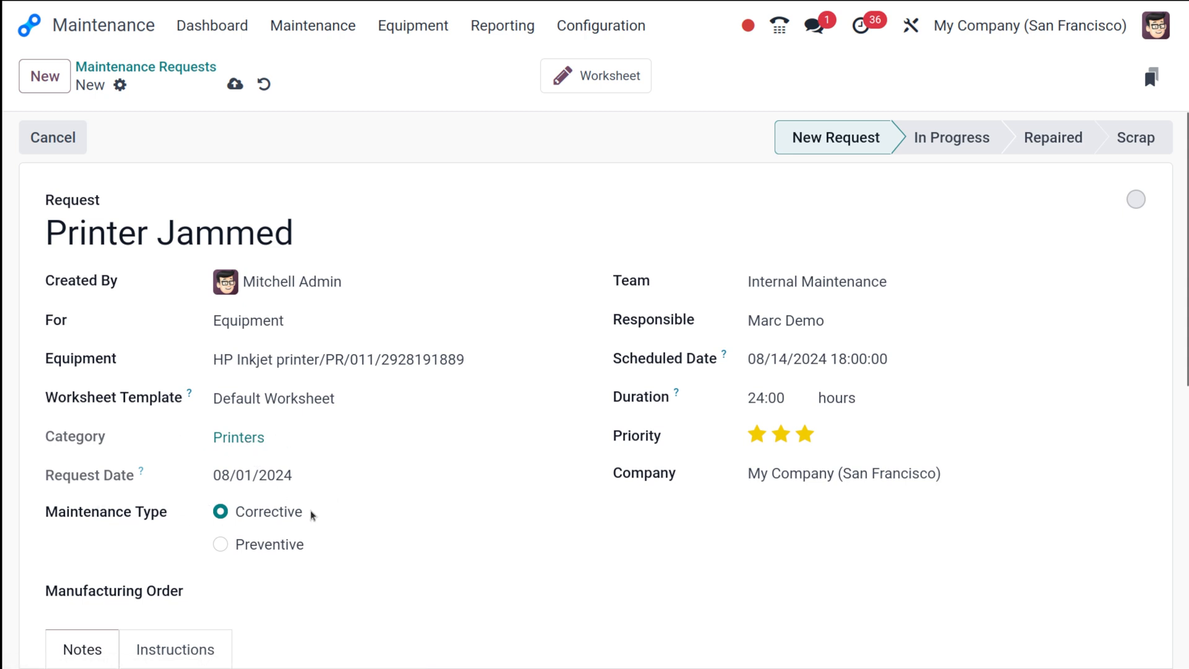
scroll("down", 3)
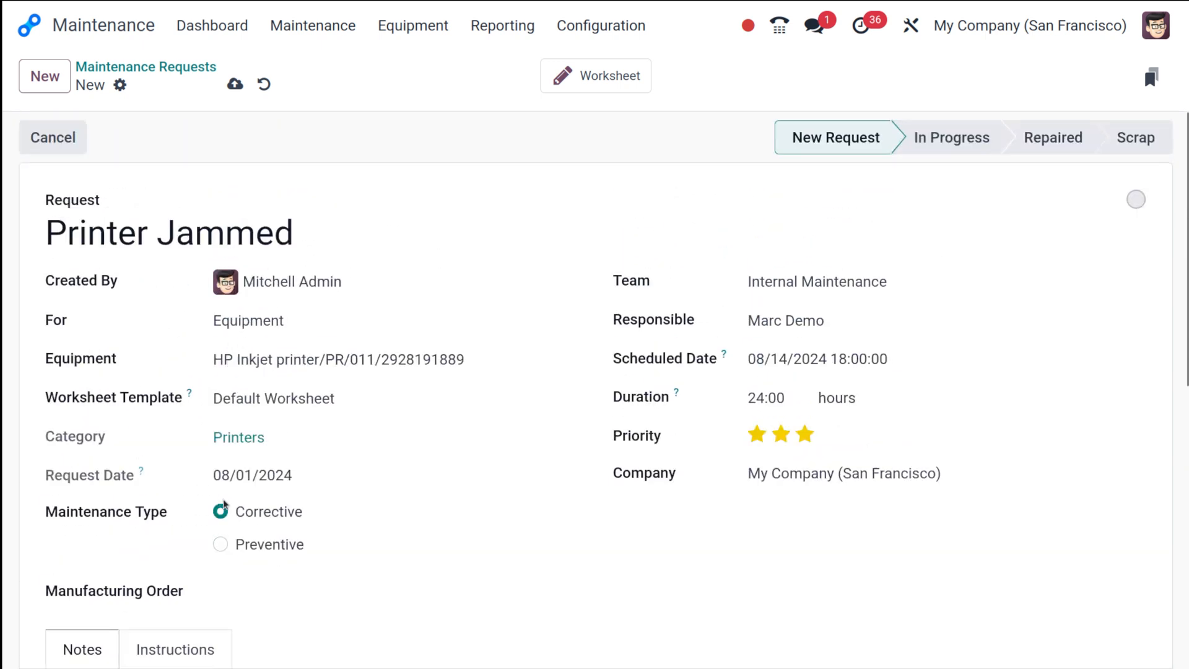
left_click(221, 511)
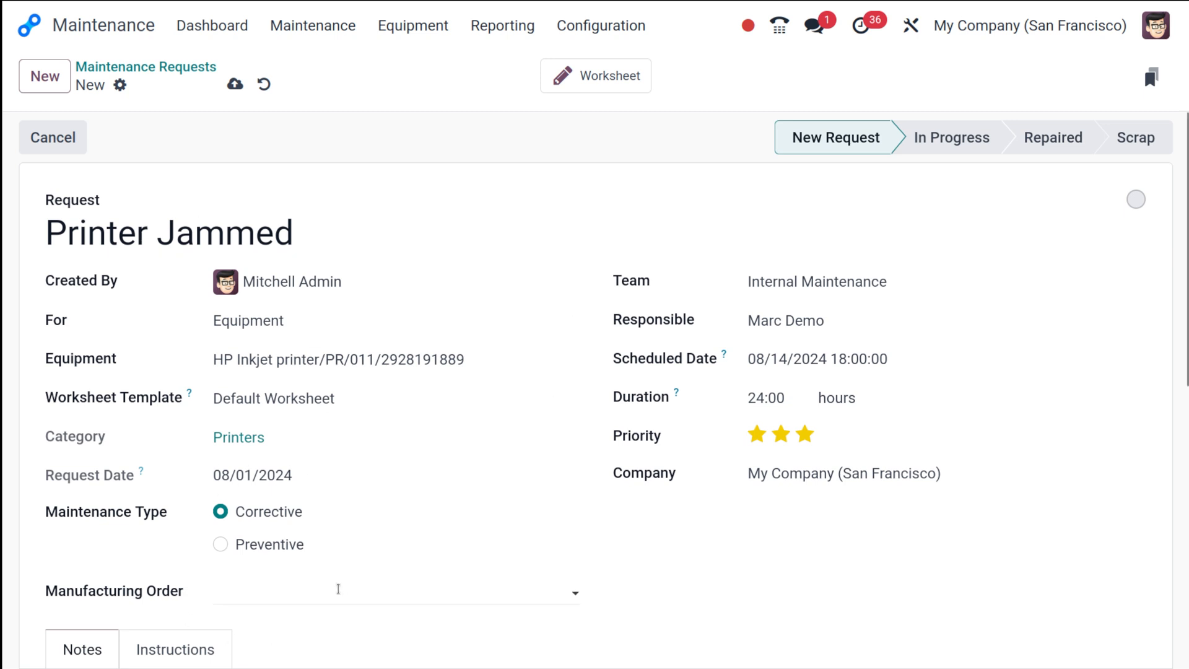
- View the Instructions section with Text as the instruction type and nothing entered
scroll("down", 3)
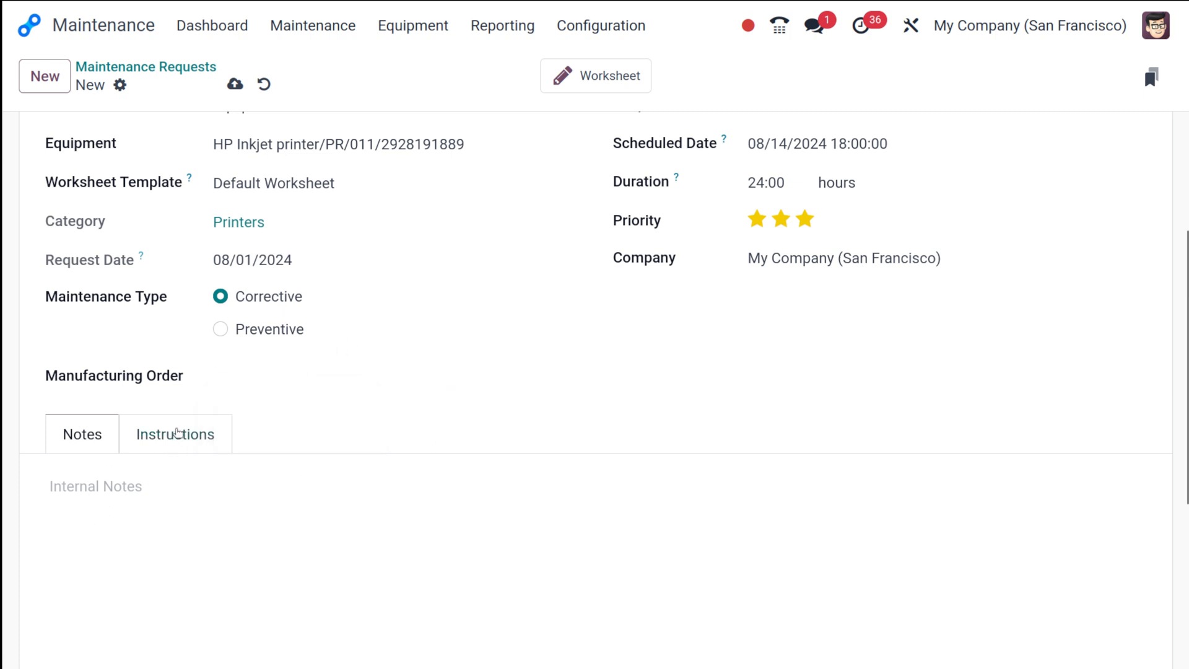
left_click(174, 434)
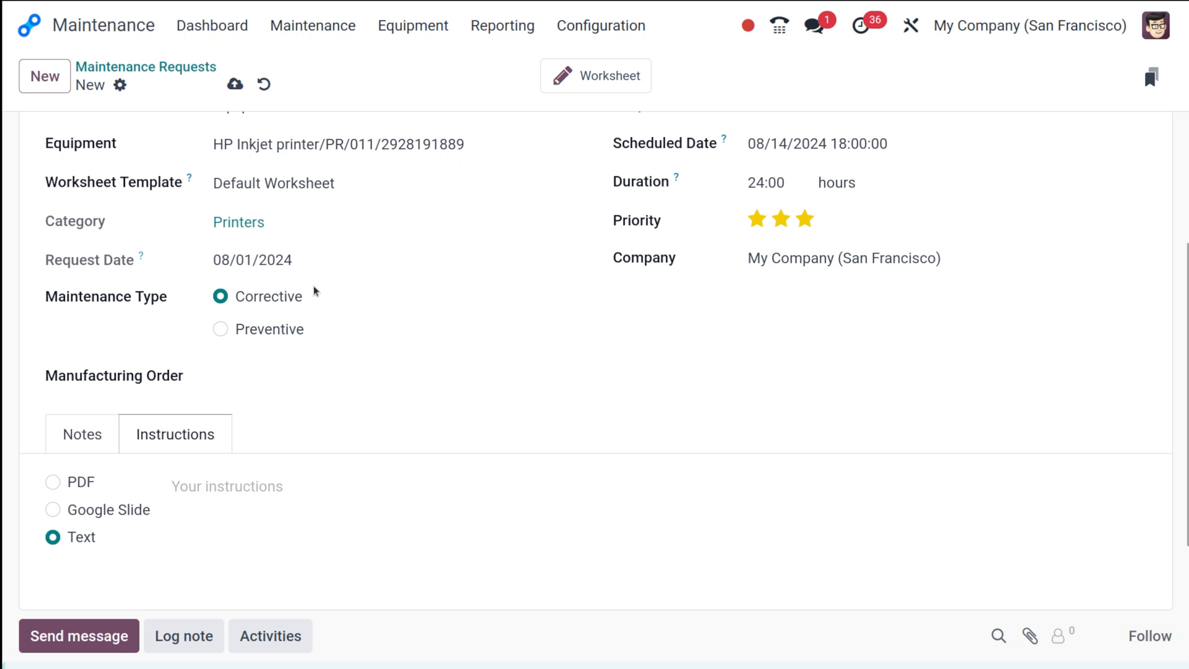
left_click(371, 143)
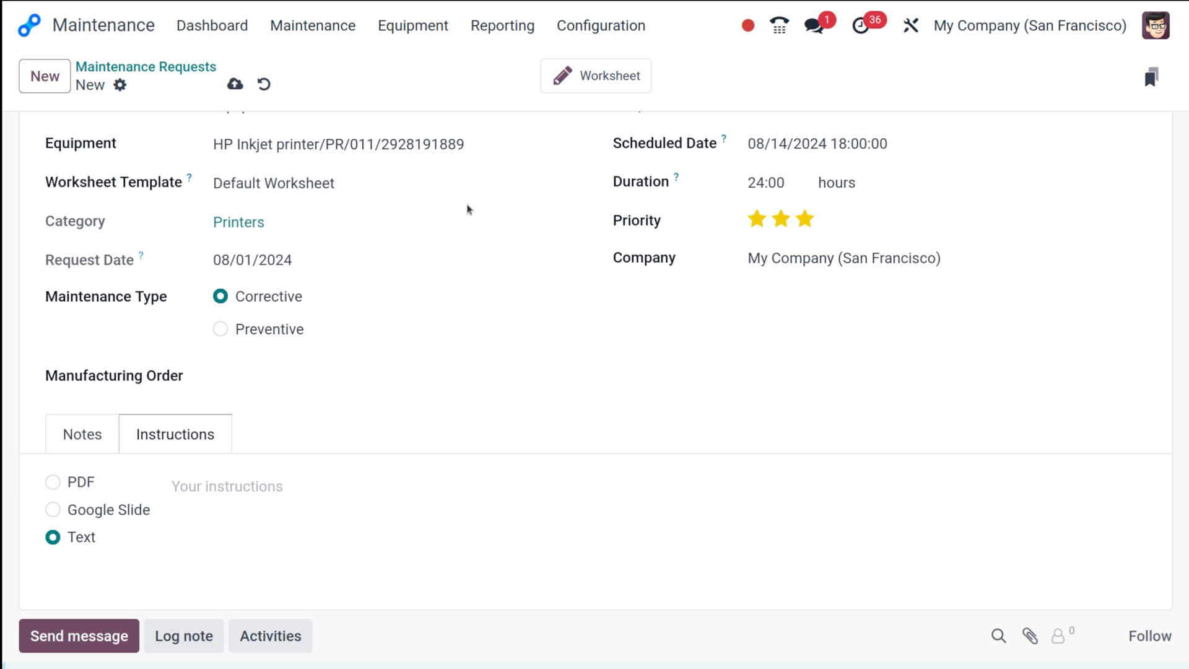
mouse_move(117, 402)
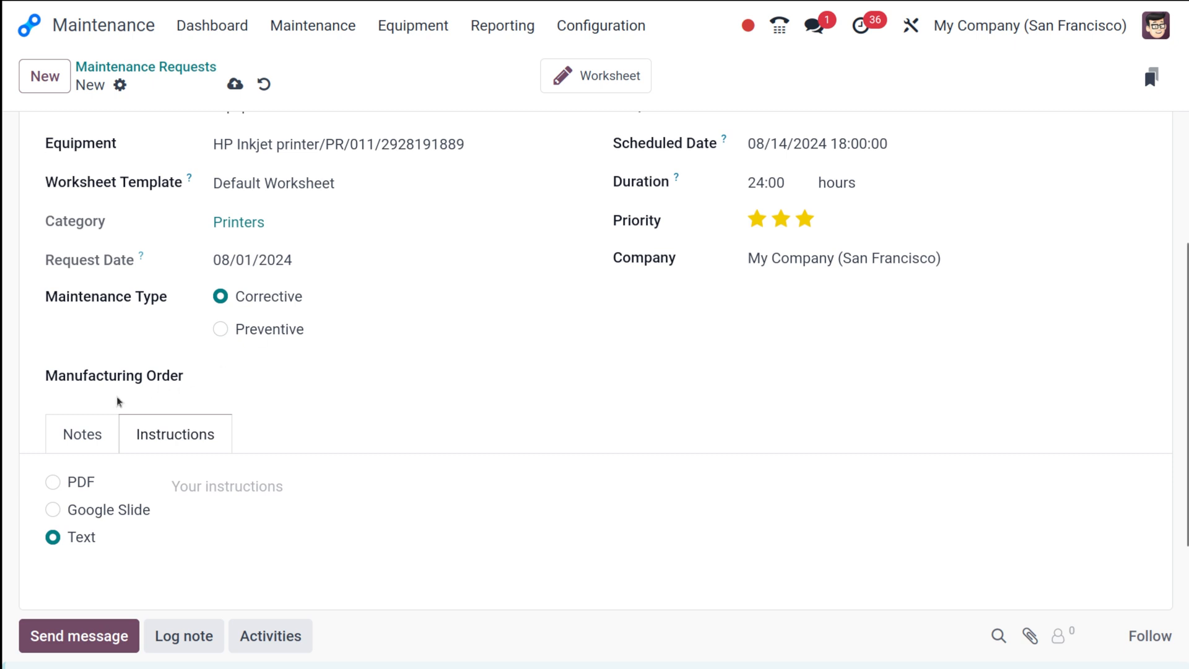
mouse_move(350, 416)
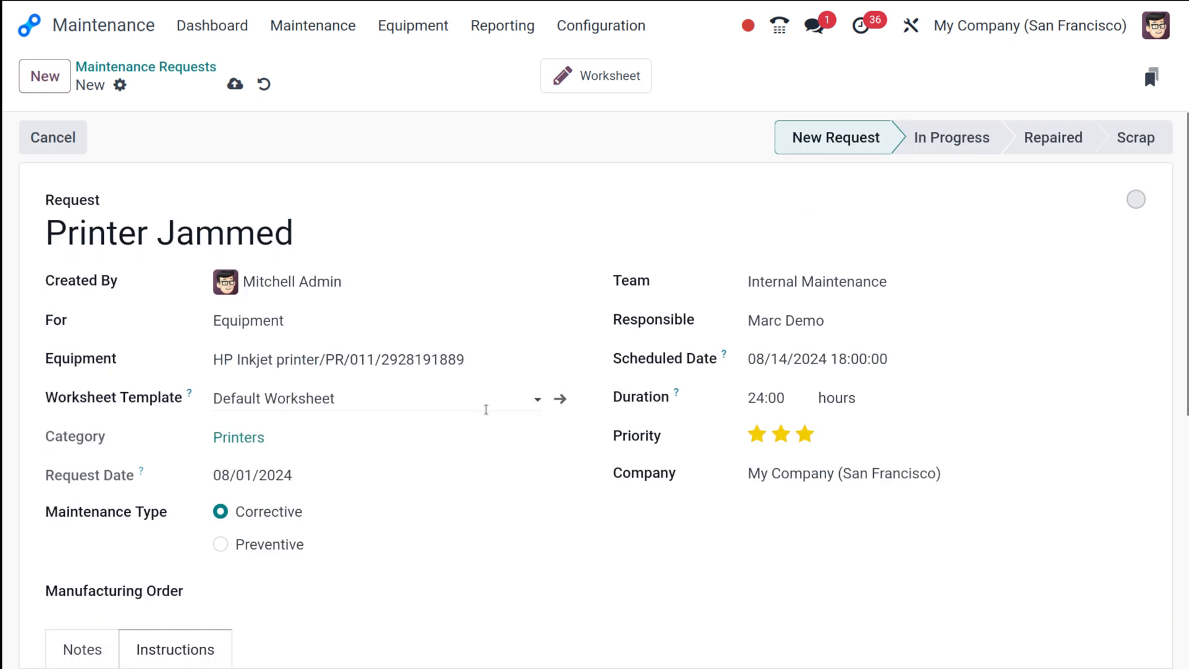
mouse_move(234, 83)
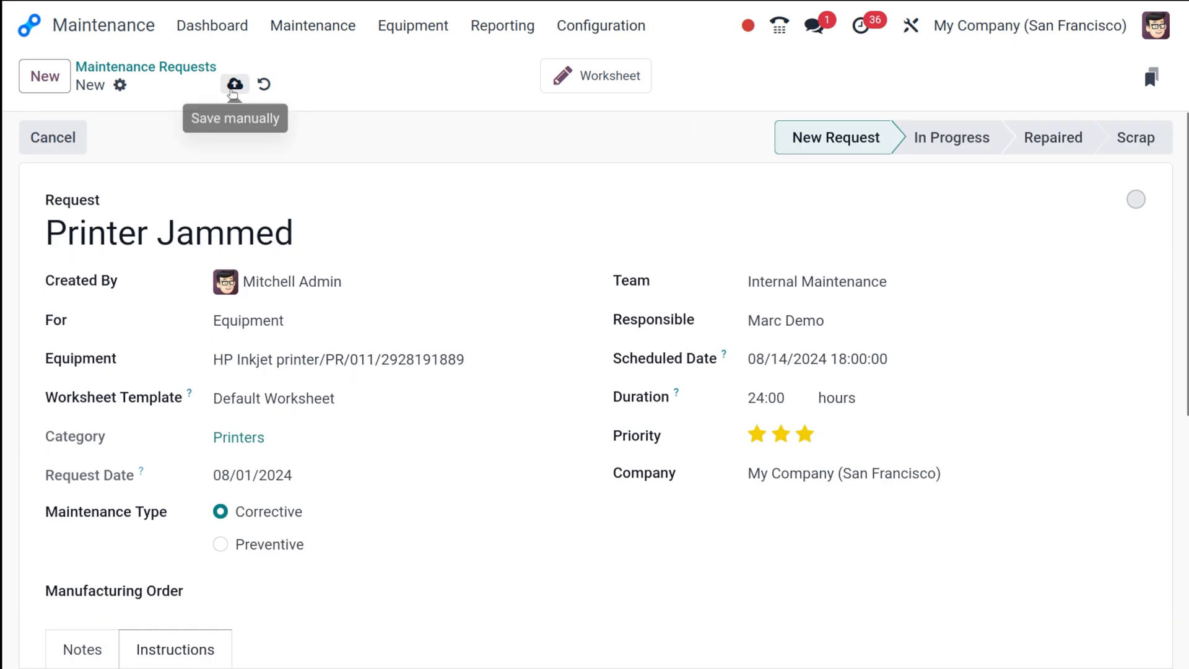
- Save the Printer Jammed request as a record in the New Request stage
left_click(234, 84)
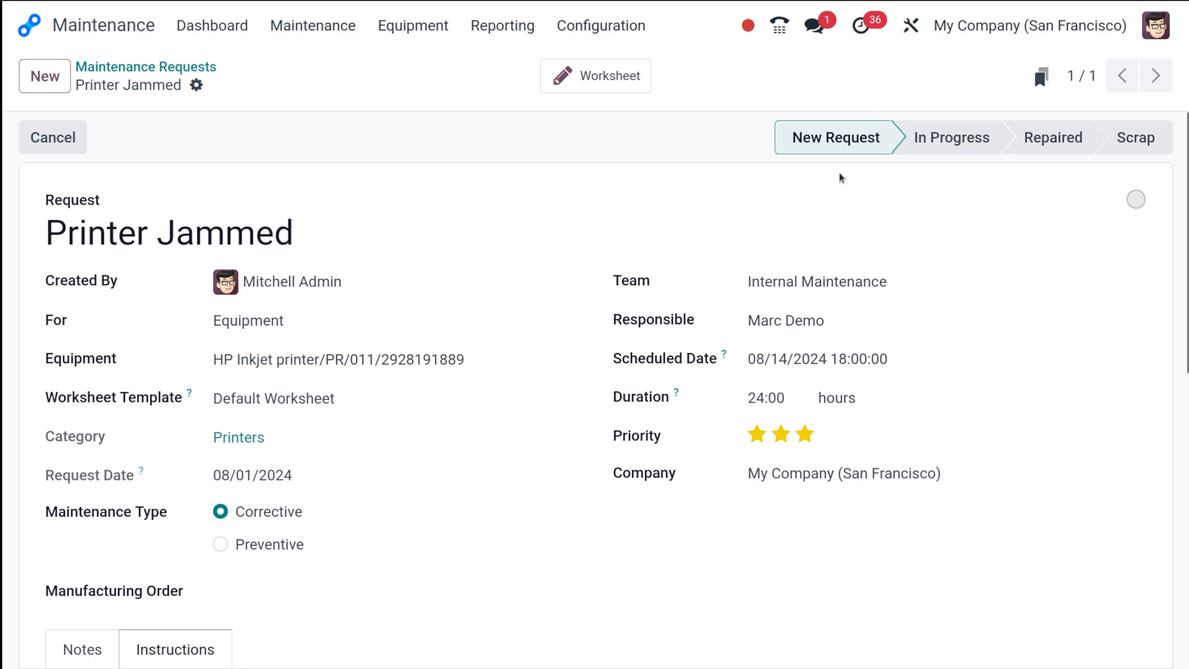
mouse_move(1136, 138)
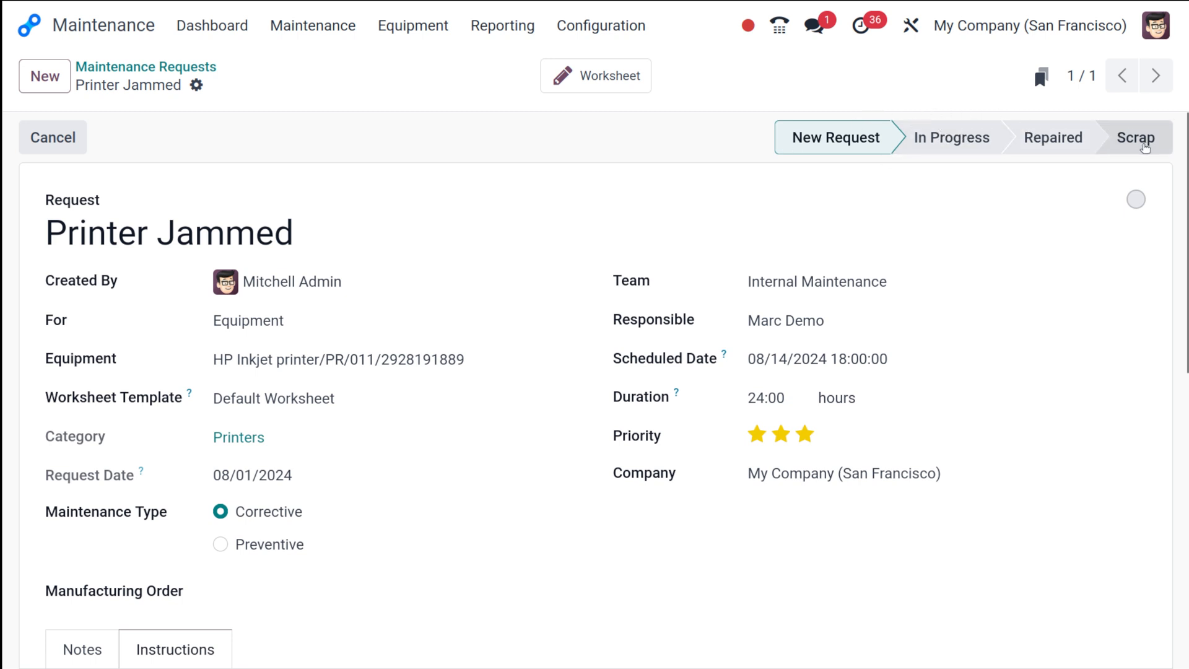
mouse_move(1117, 158)
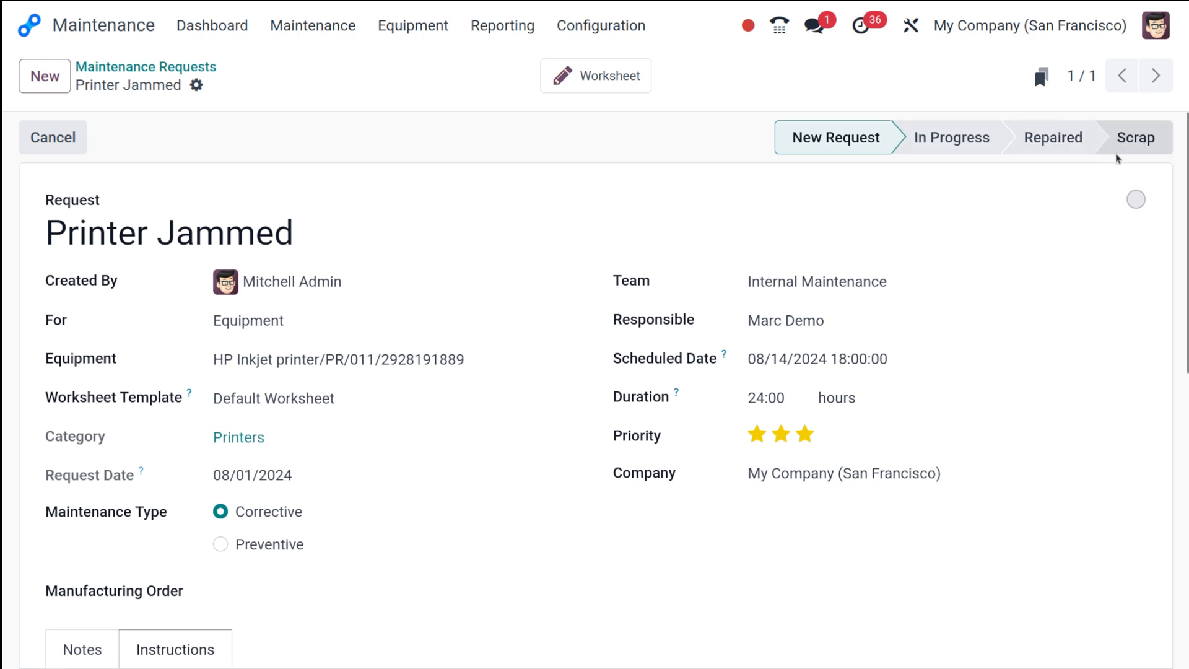